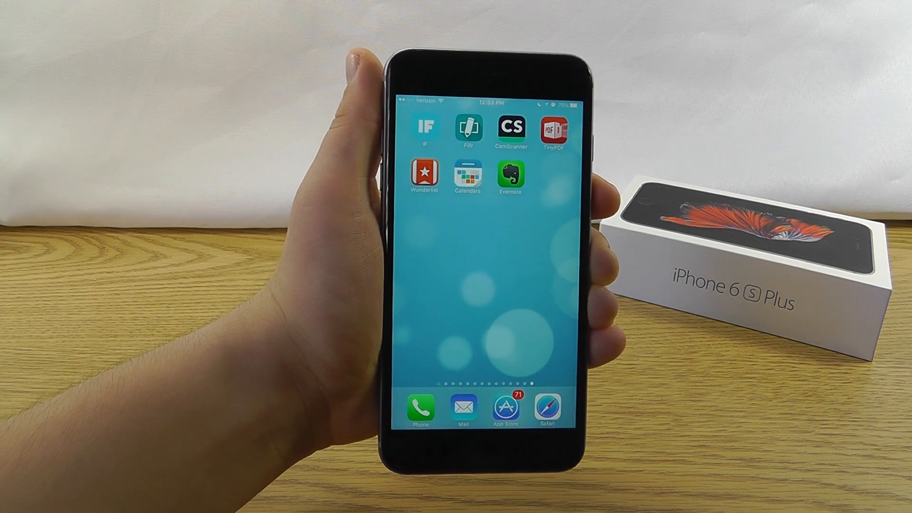
Launch IF by IFTTT from the home screen to reach its recipe list.
left_click(427, 127)
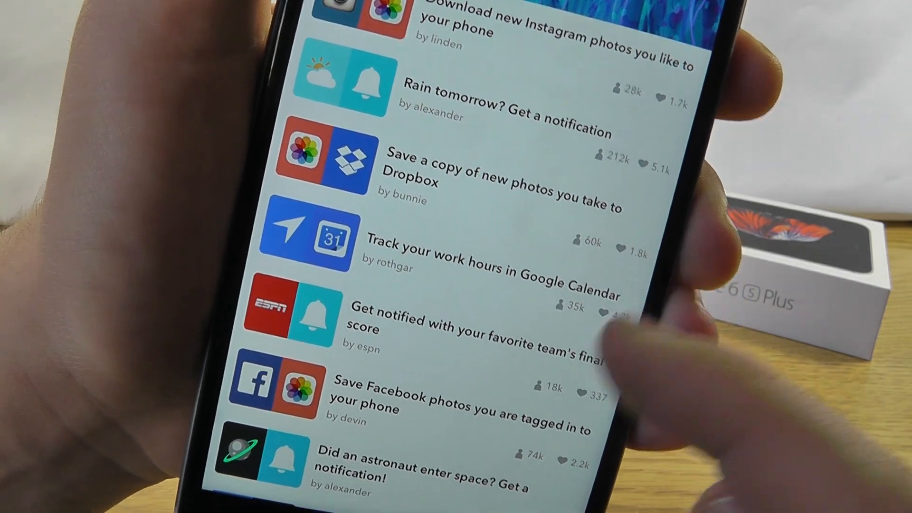
Scroll through the recipe collection to the photo, notification and Rain tomorrow recipes.
scroll("up", 3)
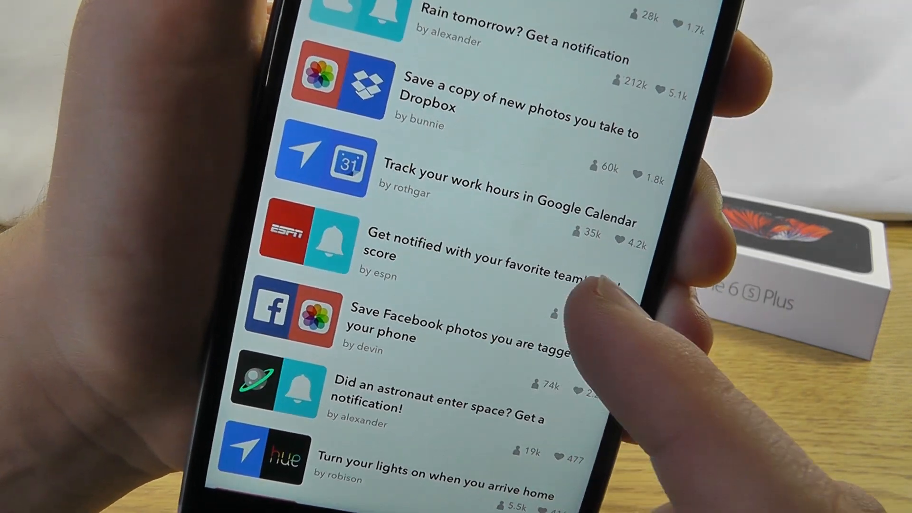
scroll("up", 3)
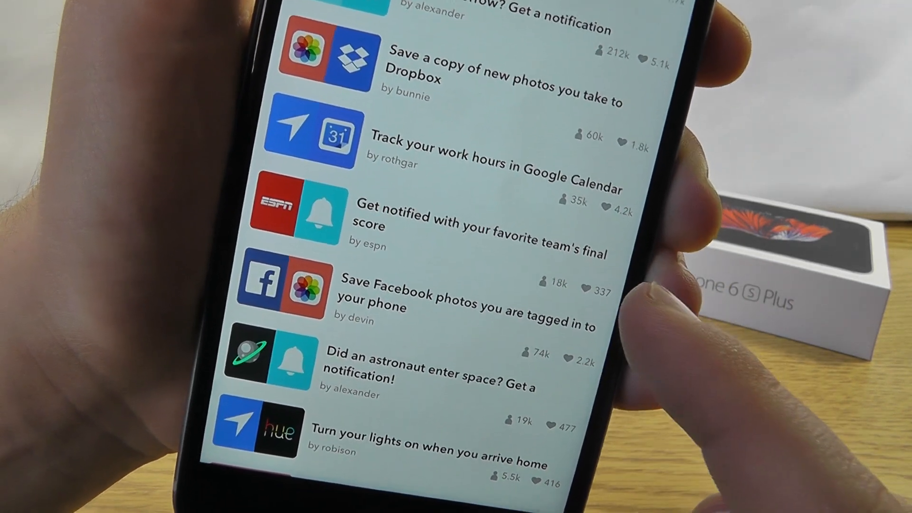
scroll("up", 3)
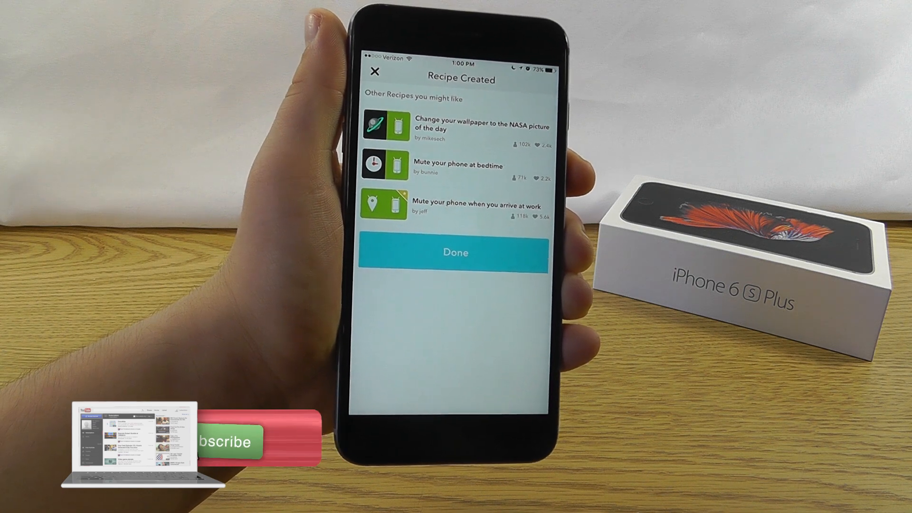
Dismiss the Recipe Created screen, confirm Rain tomorrow is on in My Recipes, and return to the collection.
left_click(455, 253)
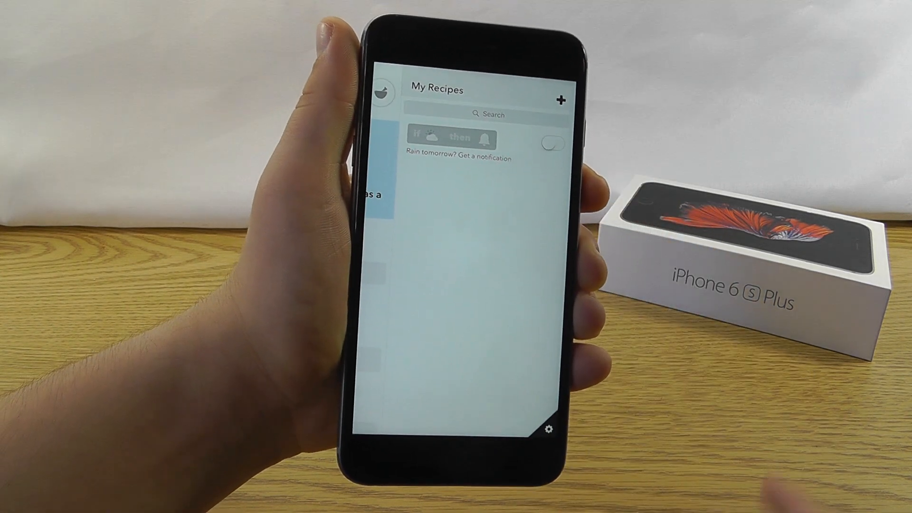
left_click(551, 144)
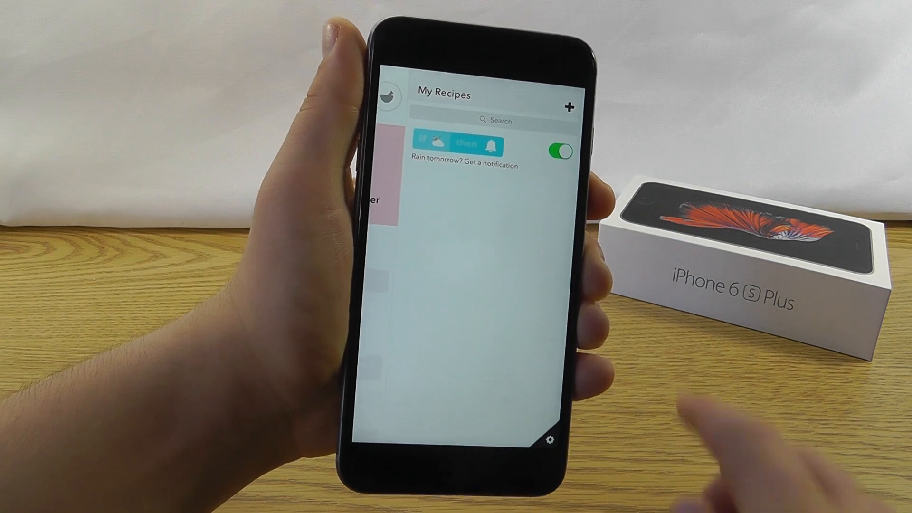
left_click(569, 109)
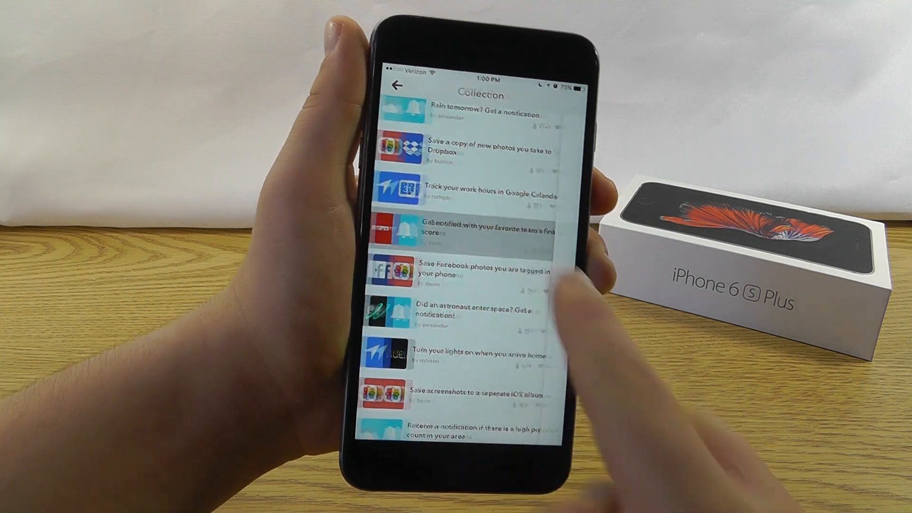
Add the ESPN final-score recipe for NFL's New England Patriots and view it in My Recipes.
left_click(483, 235)
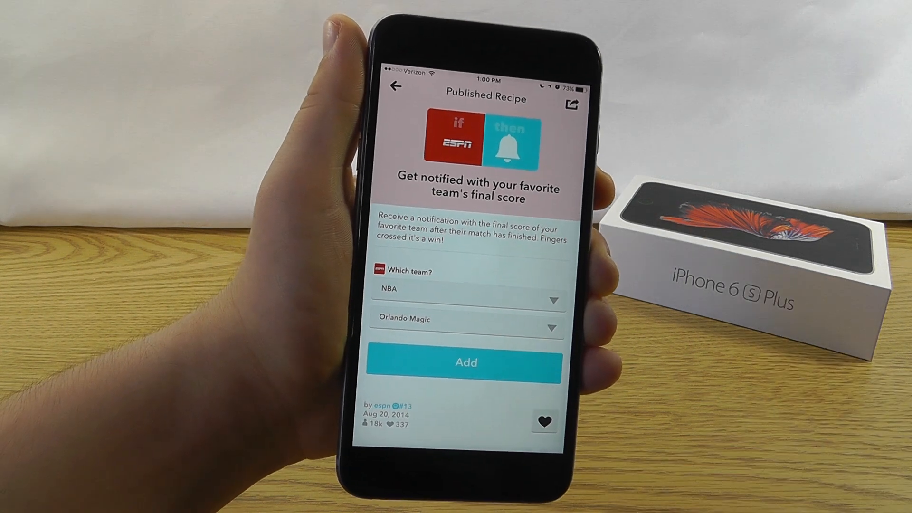
left_click(467, 297)
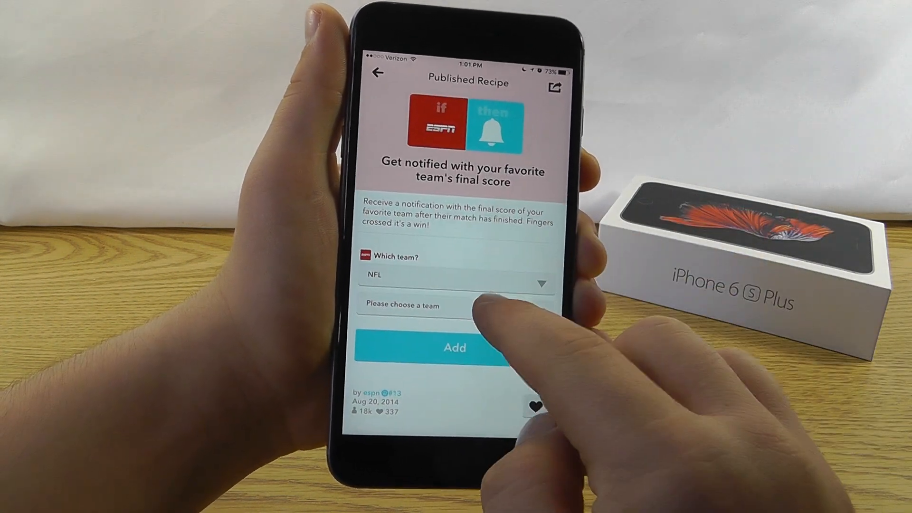
left_click(455, 307)
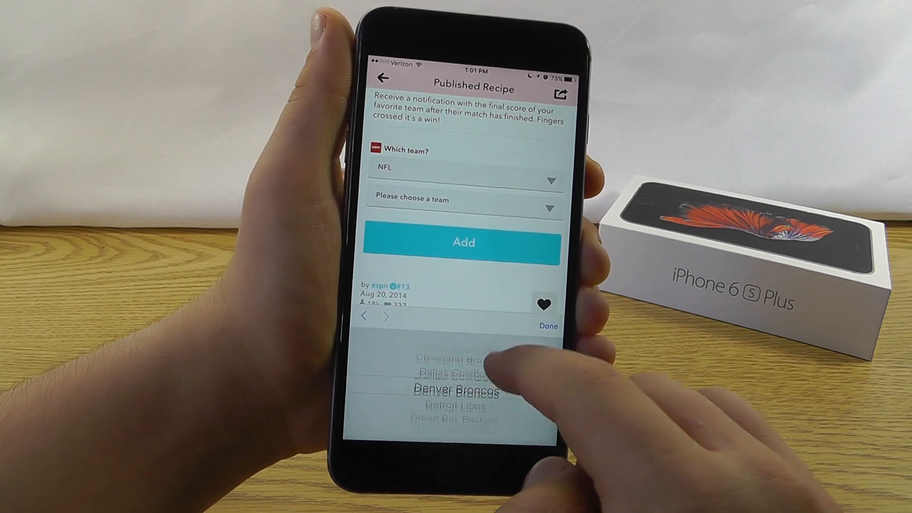
scroll("down", 3)
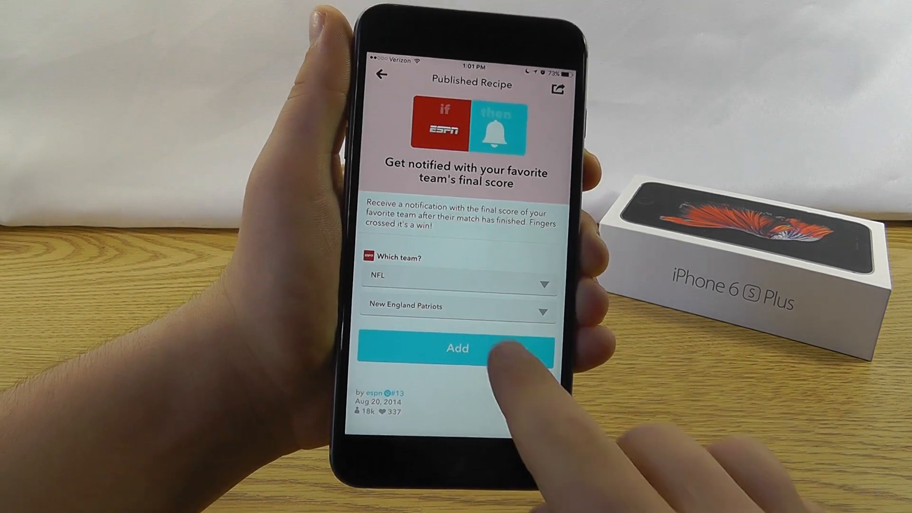
left_click(458, 349)
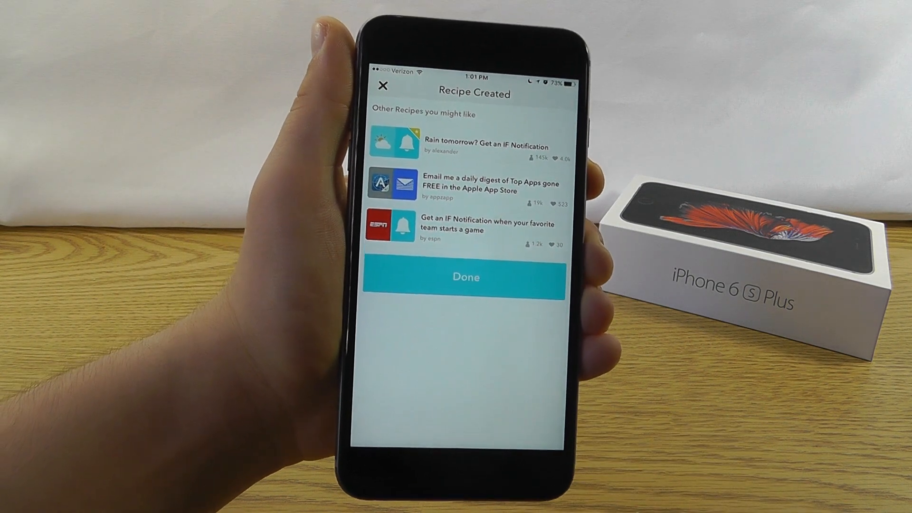
left_click(465, 277)
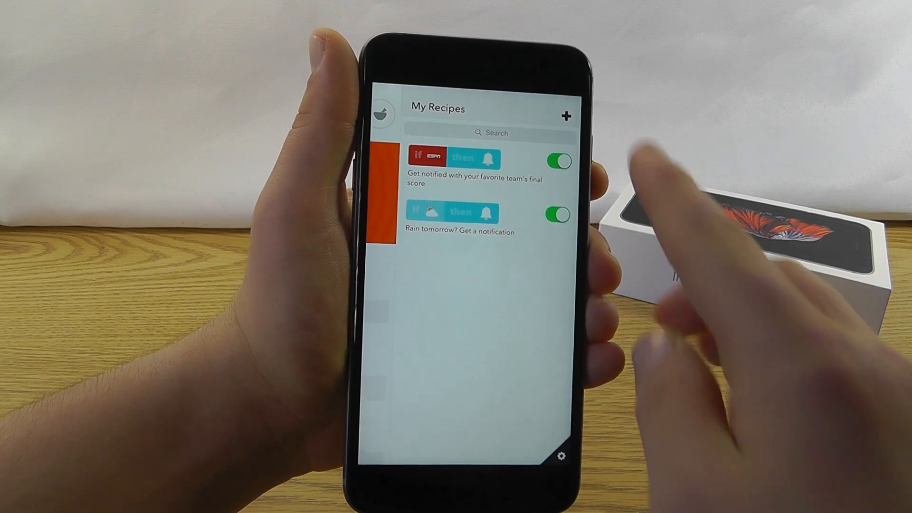
left_click(564, 115)
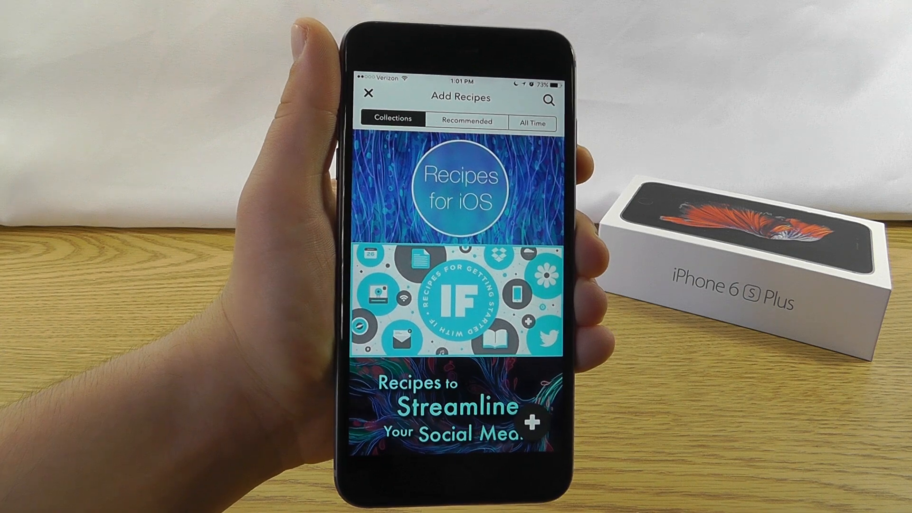
scroll("down", 3)
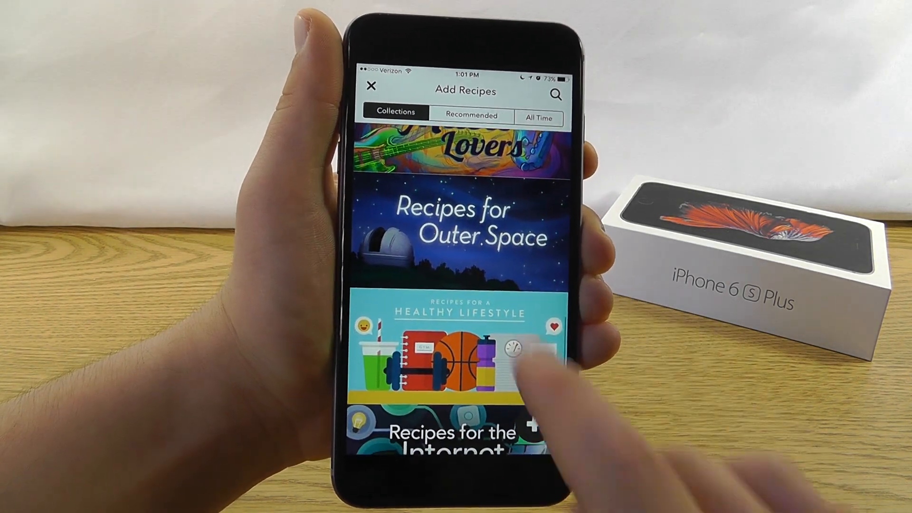
scroll("down", 3)
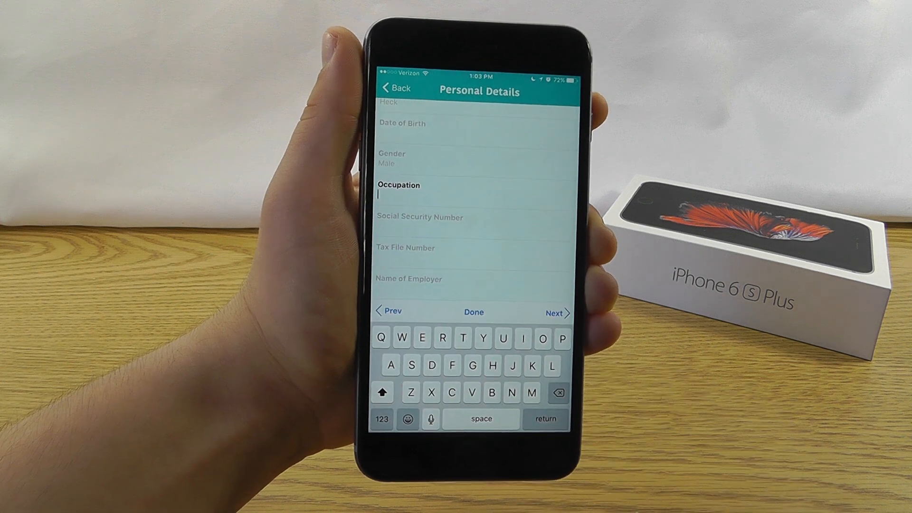
Finish the Personal Details entry with Gender set to Male.
left_click(473, 312)
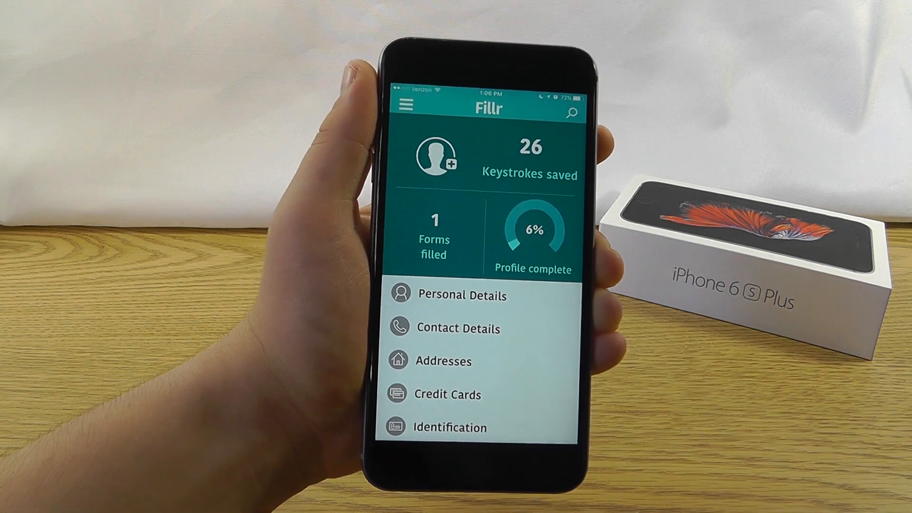
Bring up the Fillr setup guide and reach the 'I've turned on Fillr' step.
left_click(406, 106)
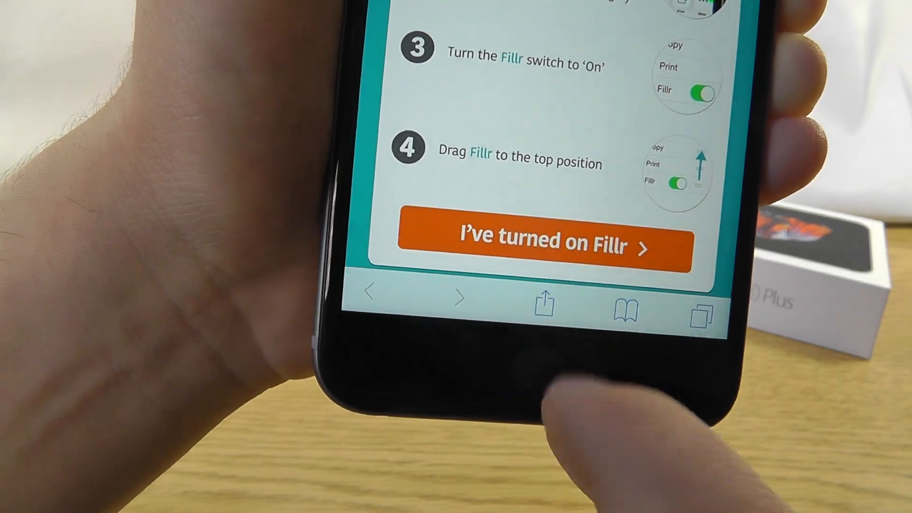
left_click(543, 304)
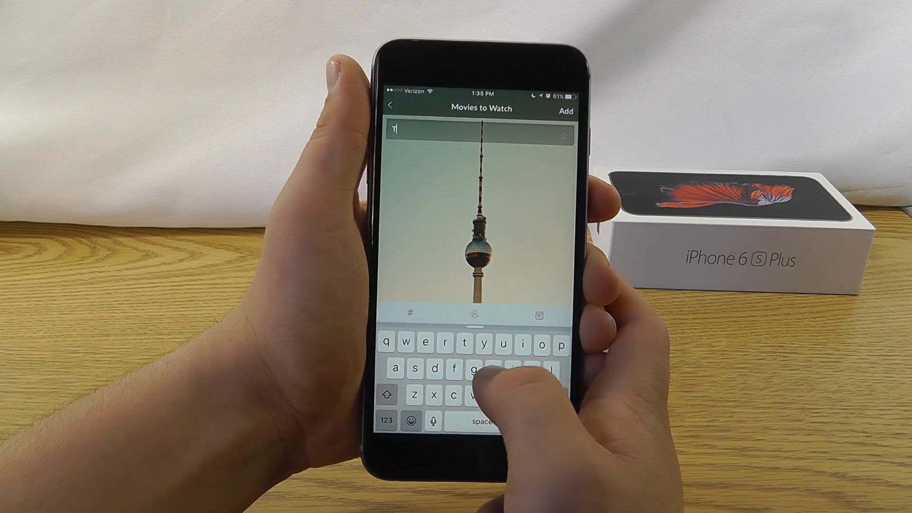
Add 'The Martian' to Movies to Watch and check it off as completed.
type("he M")
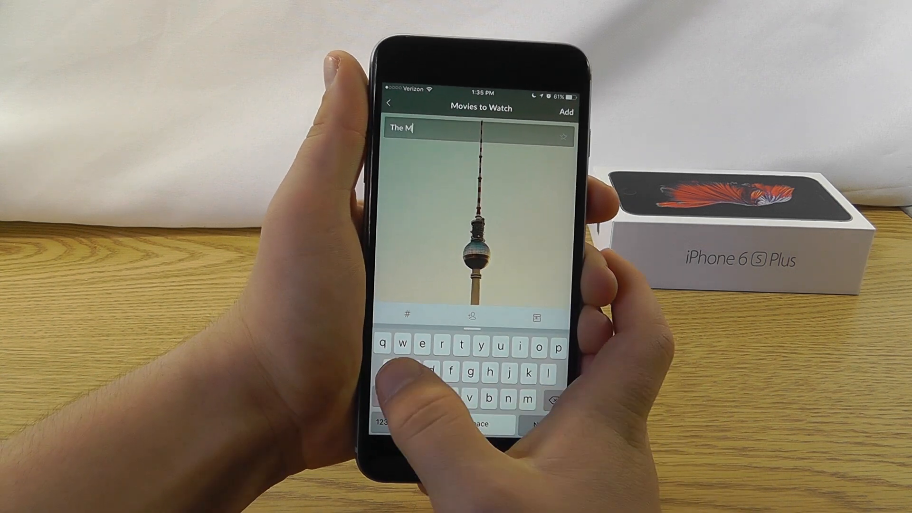
type("artia")
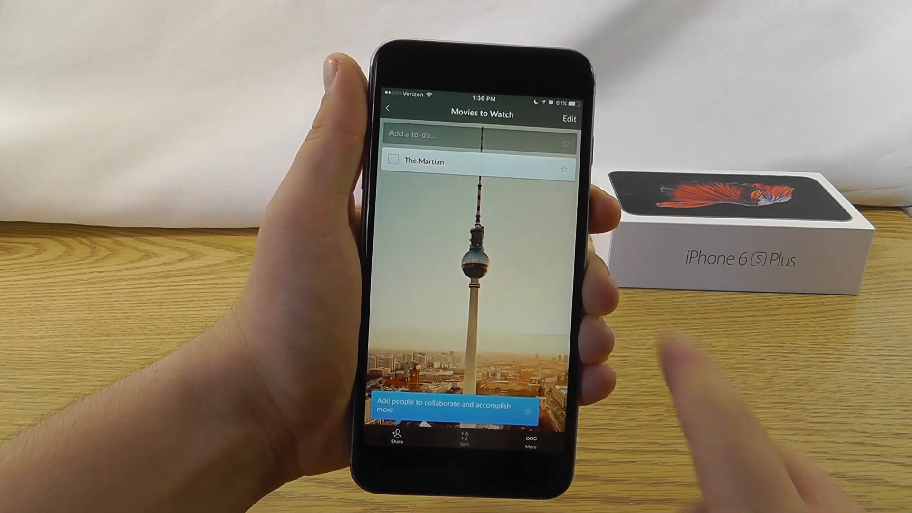
left_click(393, 161)
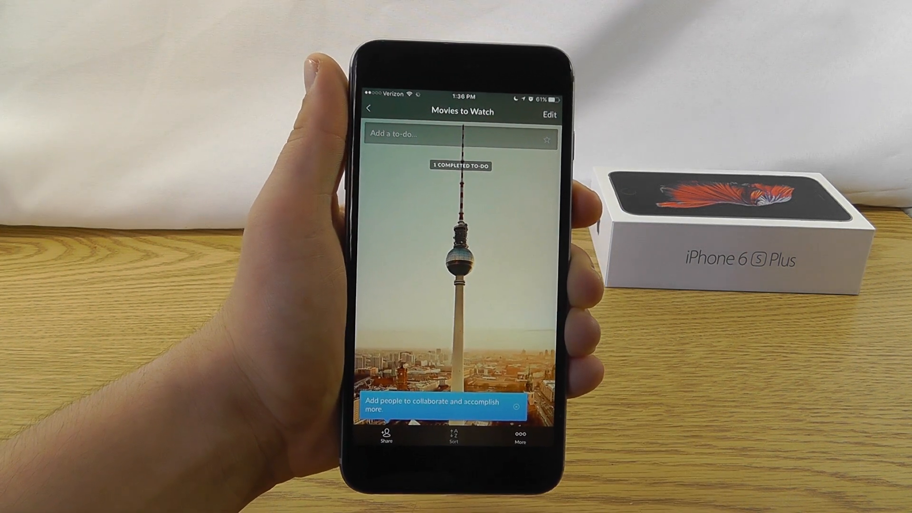
left_click(369, 108)
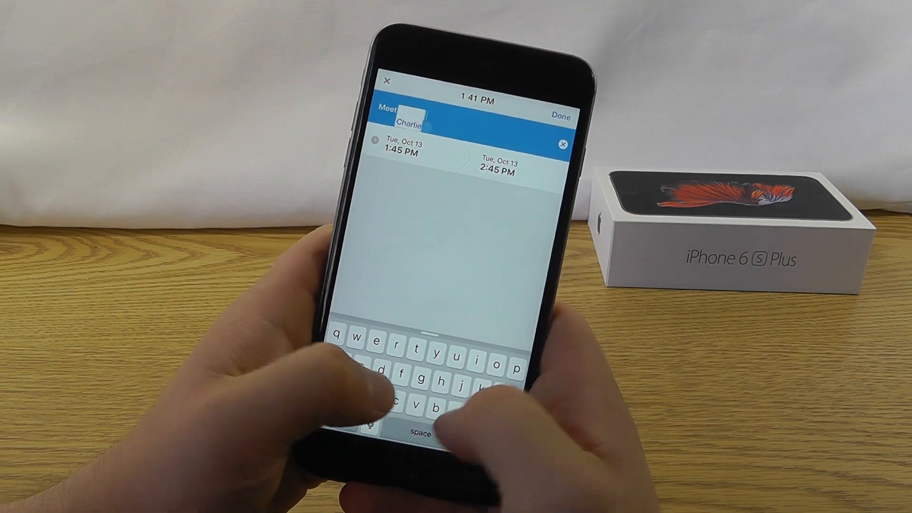
Complete the event title 'Meet Charlie for lunch at 2pm' for Tue Oct 13, 1:45–2:45 PM.
type("for lunch")
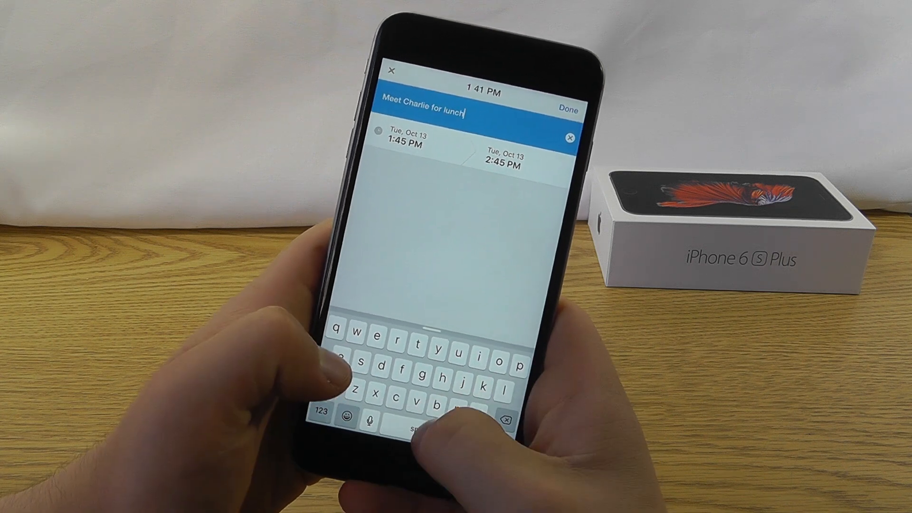
type("at 2p")
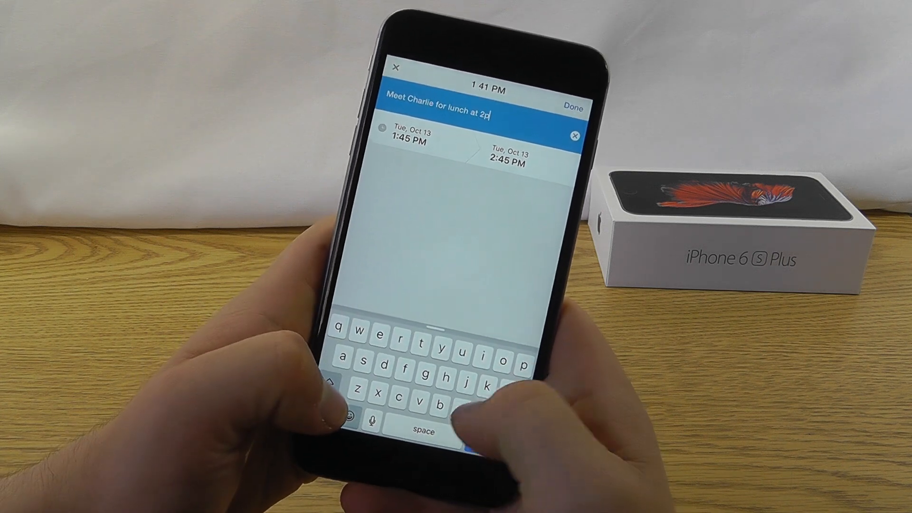
type("m")
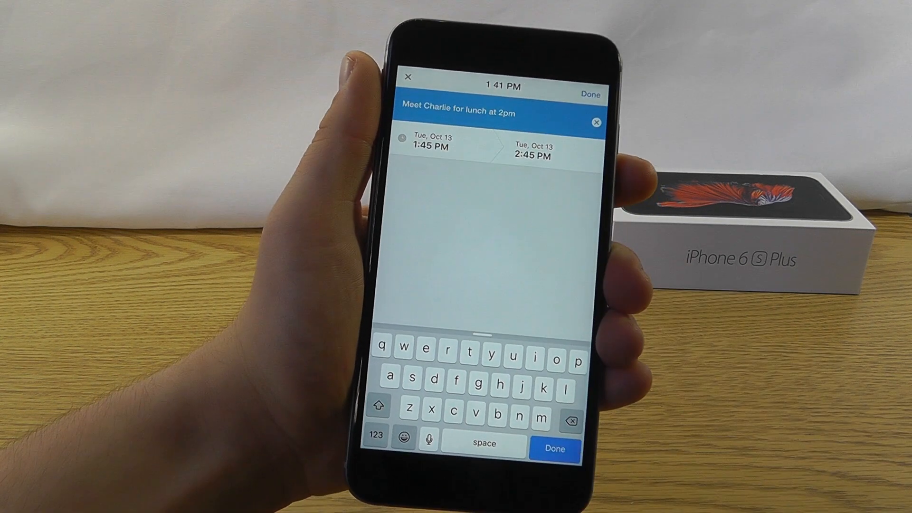
left_click(554, 449)
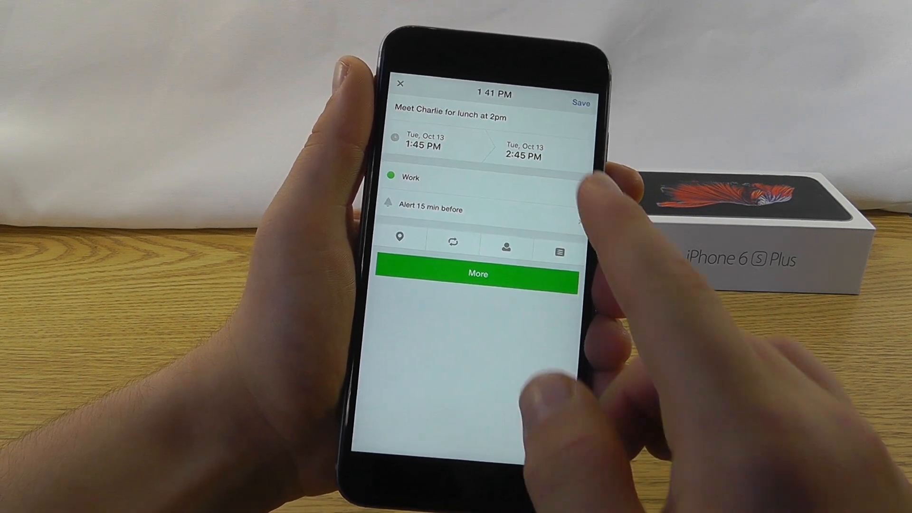